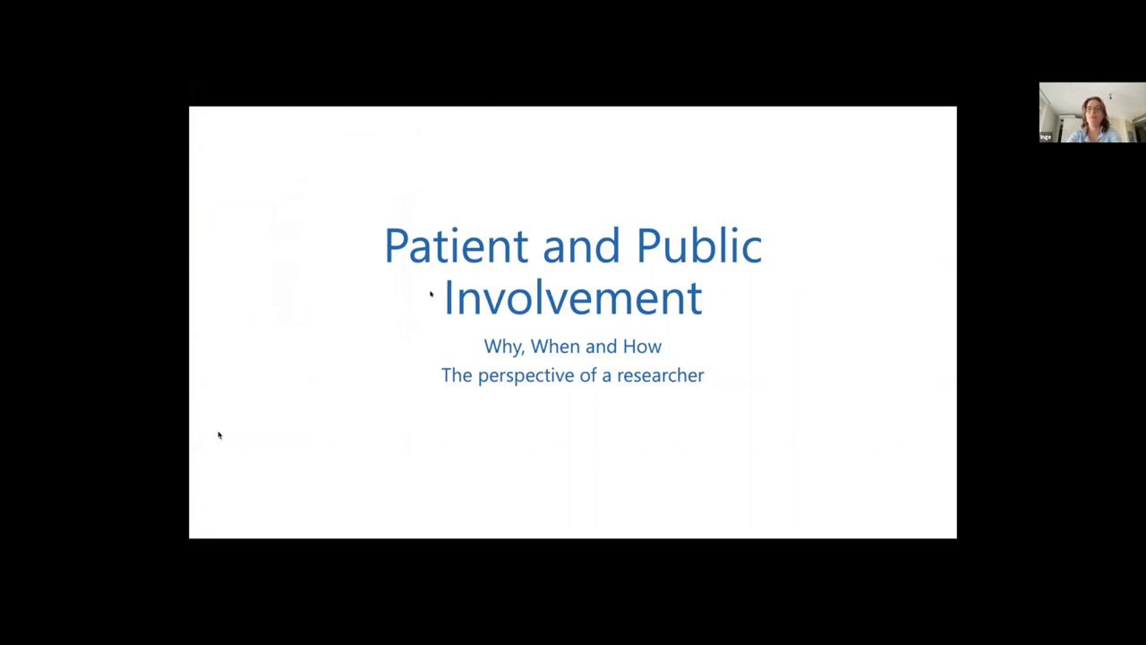
pyautogui.moveTo(662, 437)
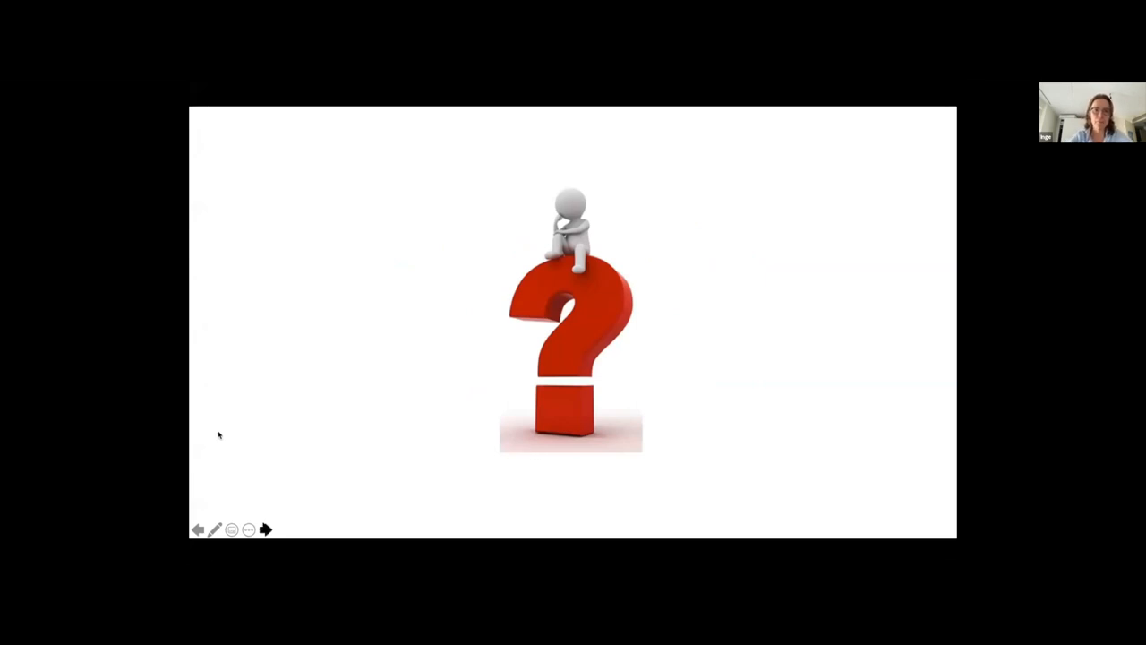
# Advance past the first 'This was me' quote to the funding-body quote slide.
pyautogui.click(265, 531)
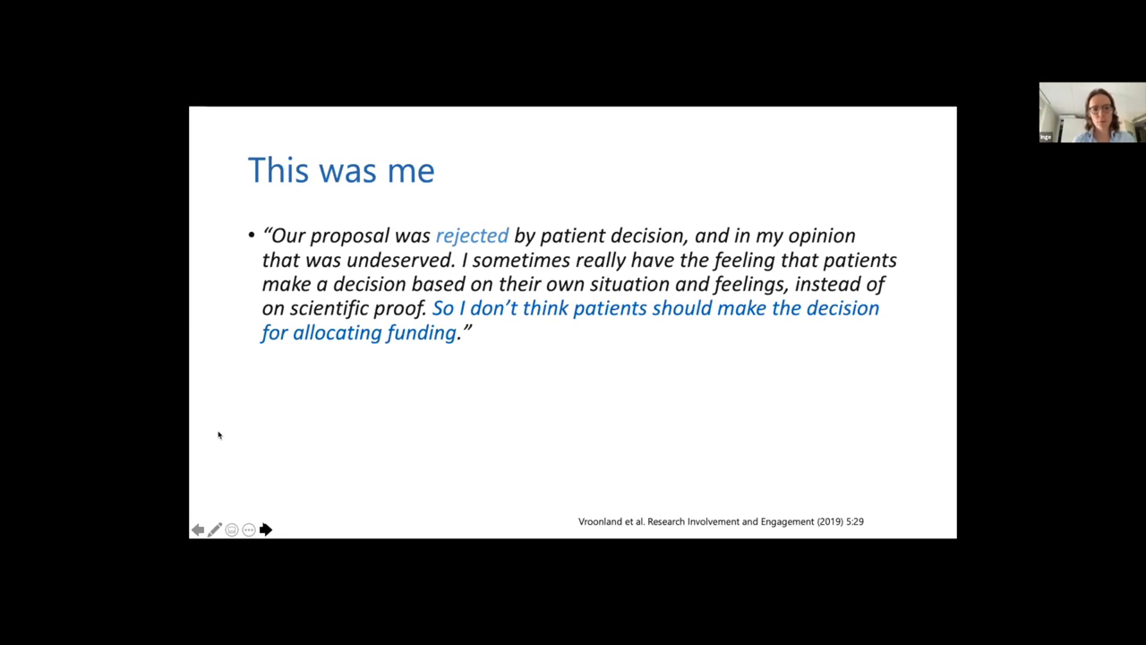
pyautogui.click(265, 530)
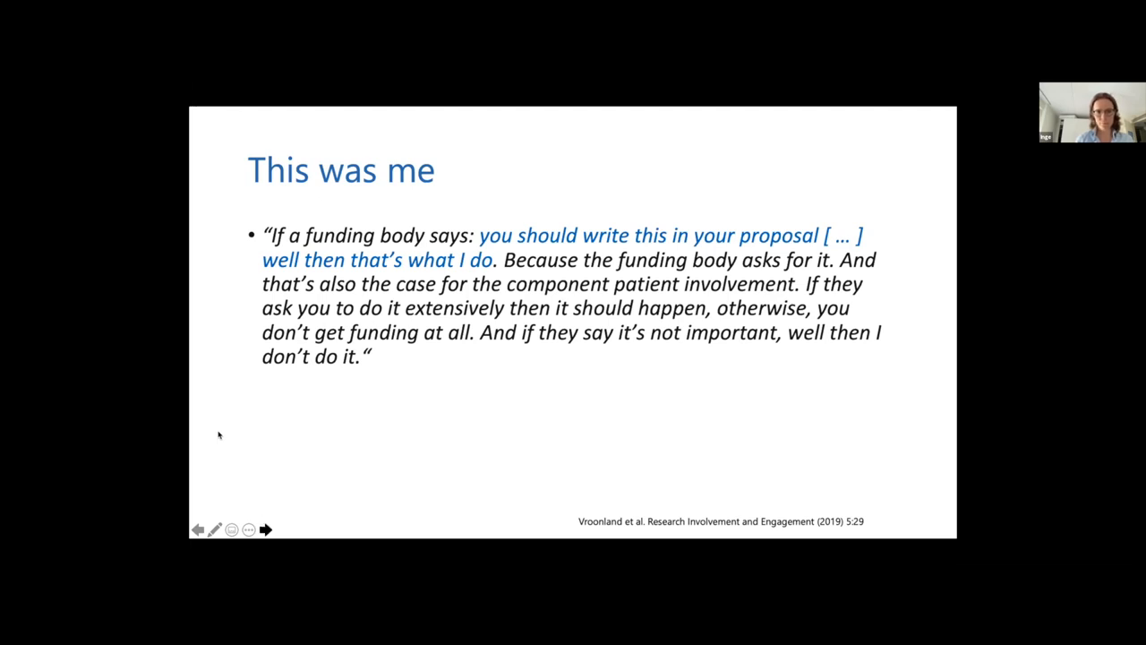
# Advance through the Staley 'Why?' quote to the Patient involvement list ending in Clinical studies.
pyautogui.click(265, 530)
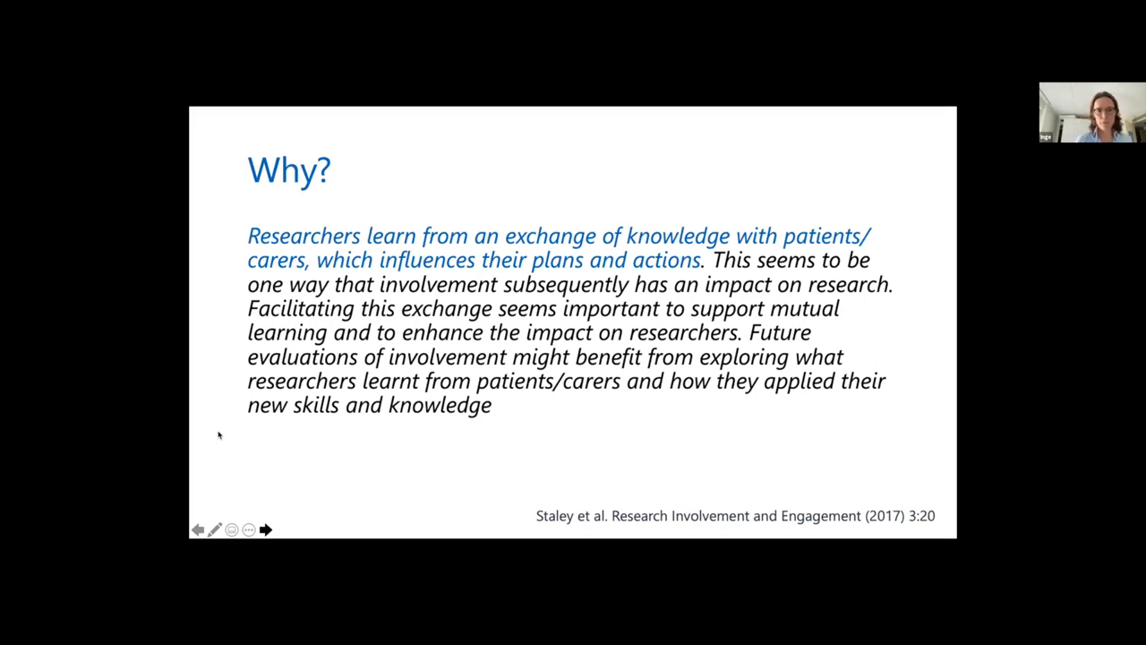
pyautogui.click(265, 530)
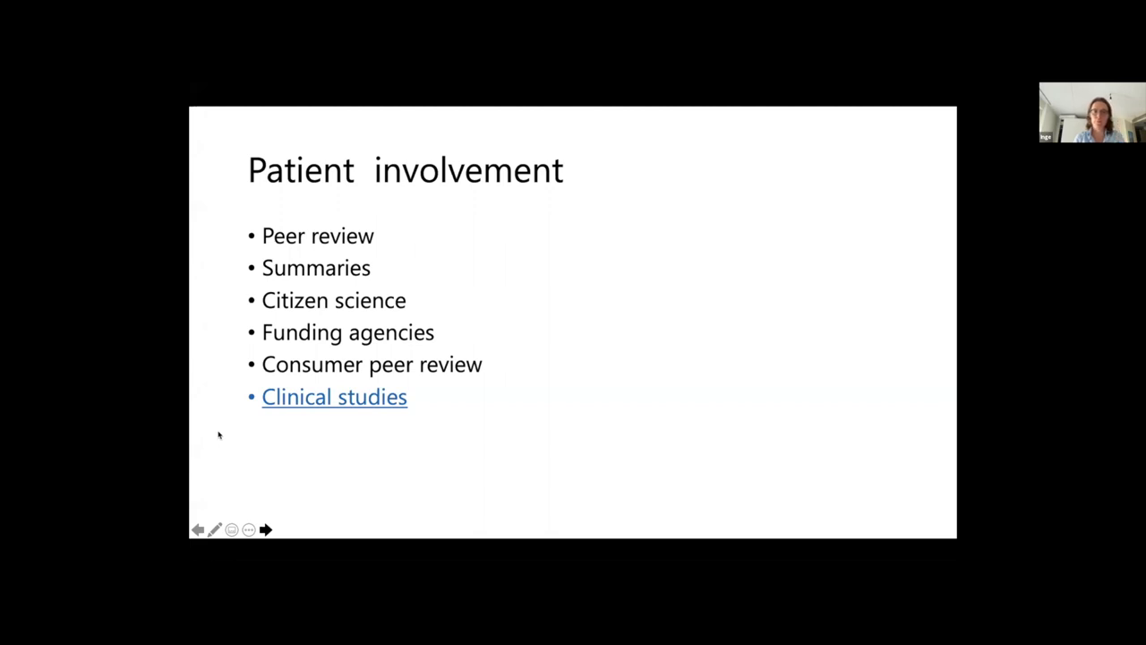
# Advance past the 'Why? When? How?' divider to the 'Why?' slide ending in Moral imperative.
pyautogui.click(265, 530)
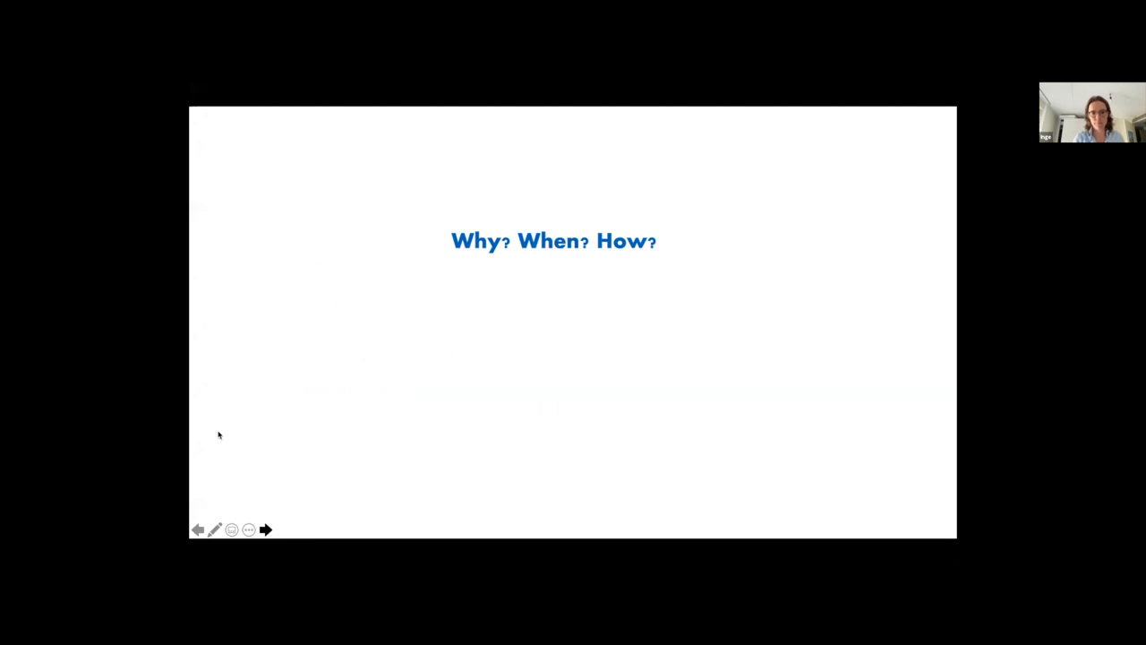
pyautogui.click(265, 530)
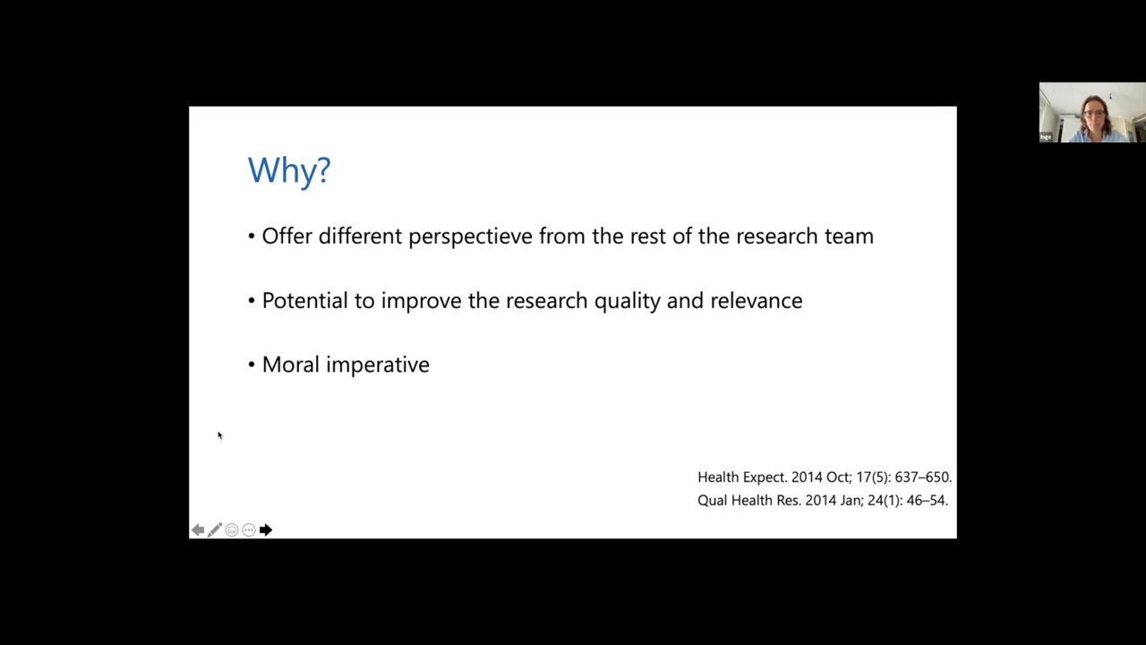
# Advance through the serious-problem 'Why?' slide to the funder-logos slide.
pyautogui.click(265, 530)
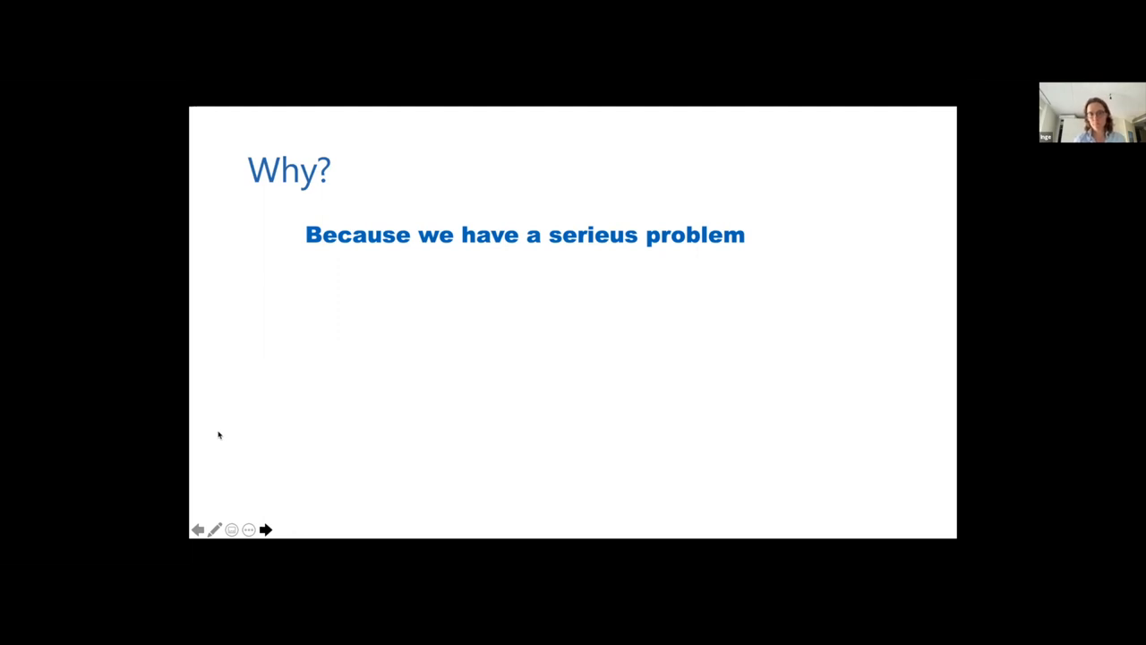
pyautogui.click(265, 530)
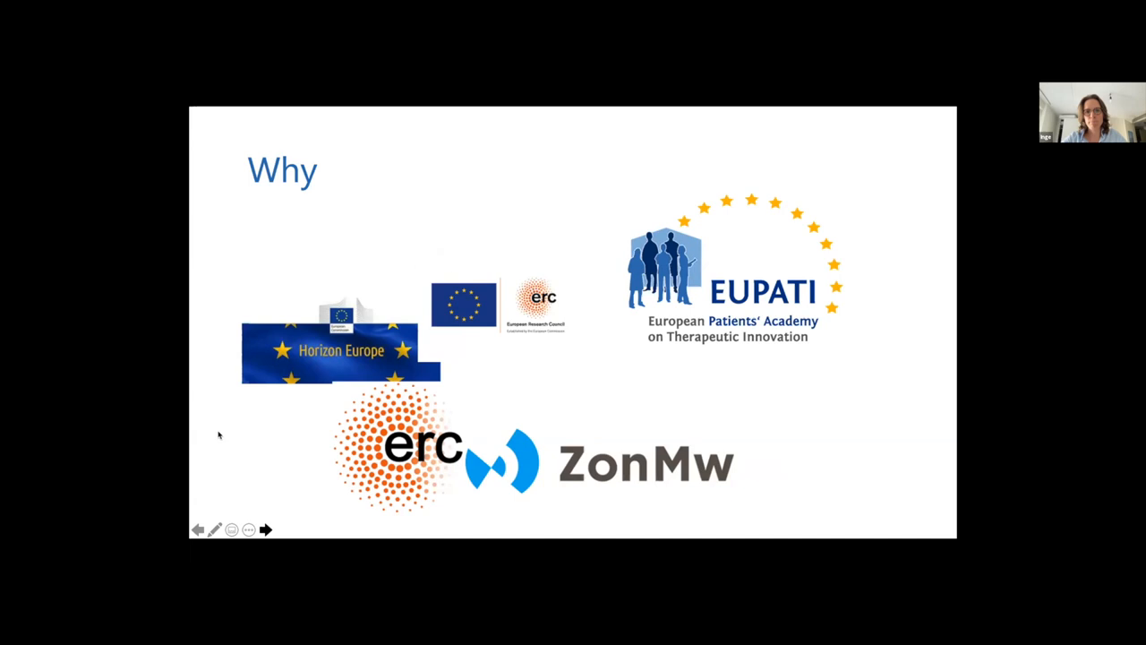
# Advance to the 'Why?' slide with the two enrolment odds-ratio forest plots.
pyautogui.click(265, 530)
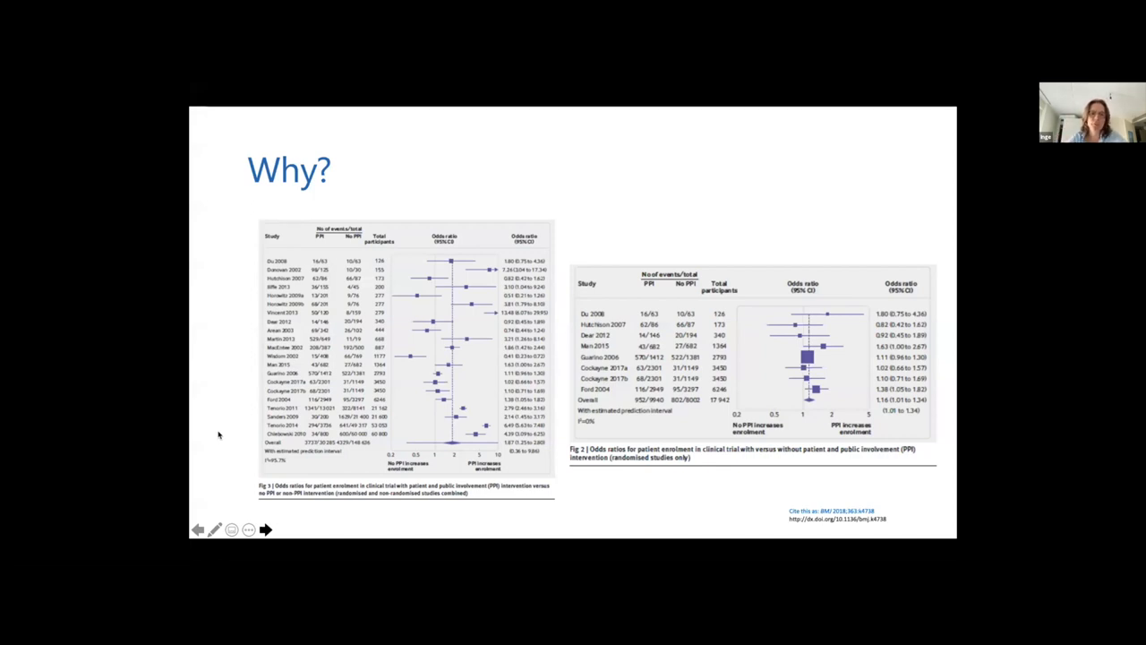
# Advance to the word cloud led by 'evaluate the impact' and 'increase diversity'.
pyautogui.click(265, 530)
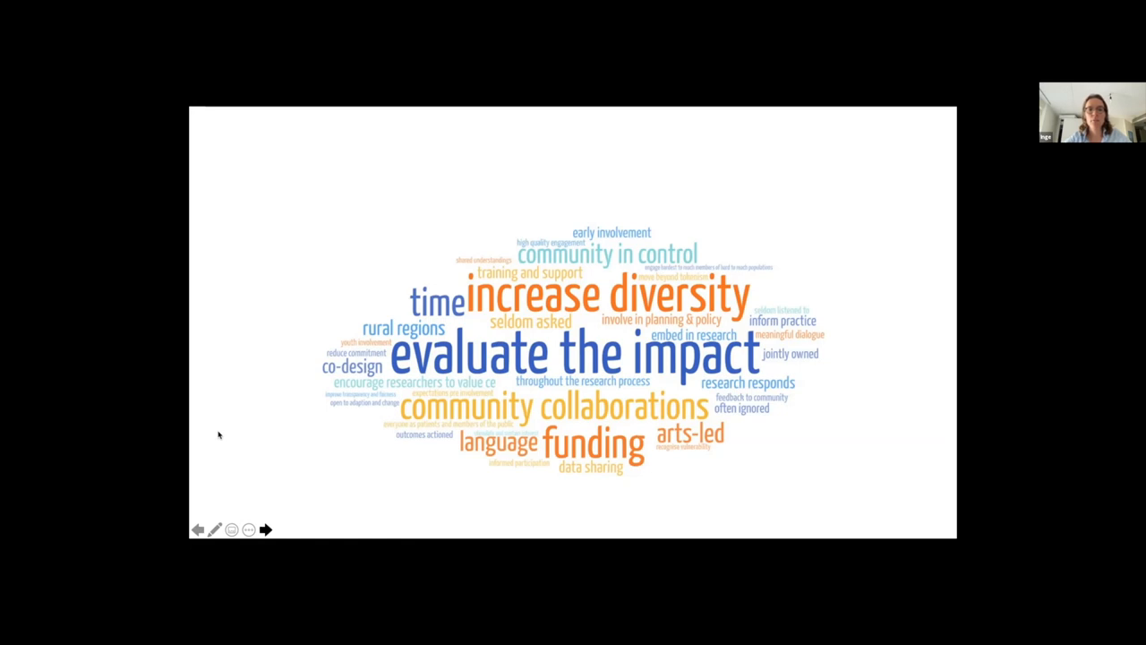
# Advance to the 'When?' slide with the Research Cycle diagram.
pyautogui.click(265, 530)
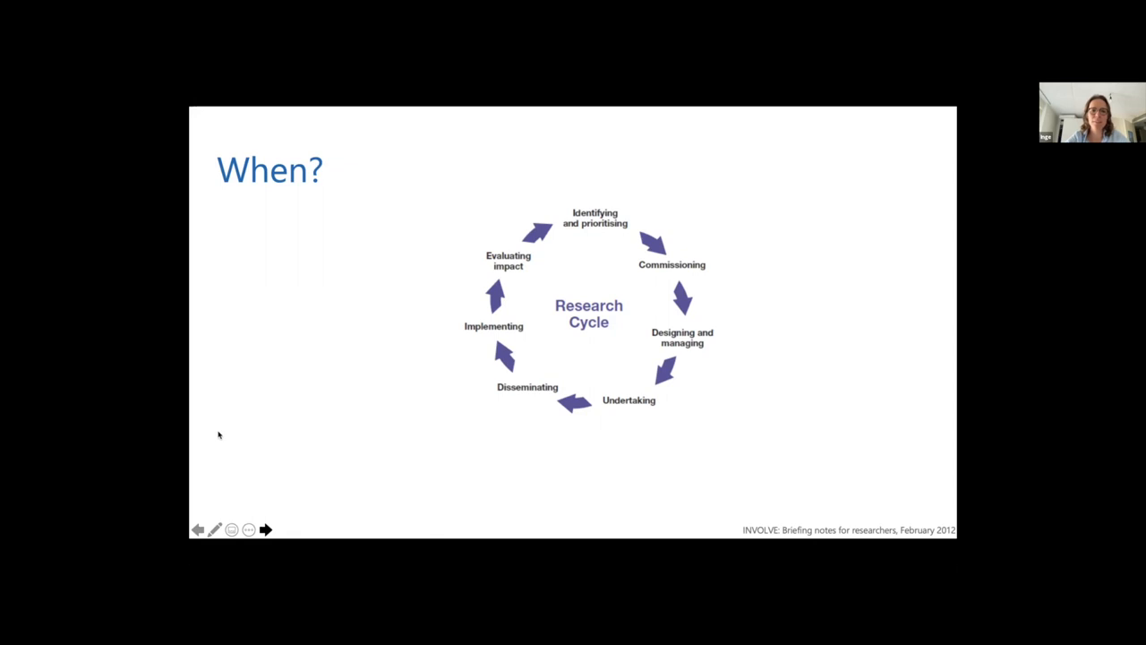
# Advance past the Virtue Signalling cartoon to the cycle slide highlighting Identifying and prioritising.
pyautogui.click(265, 530)
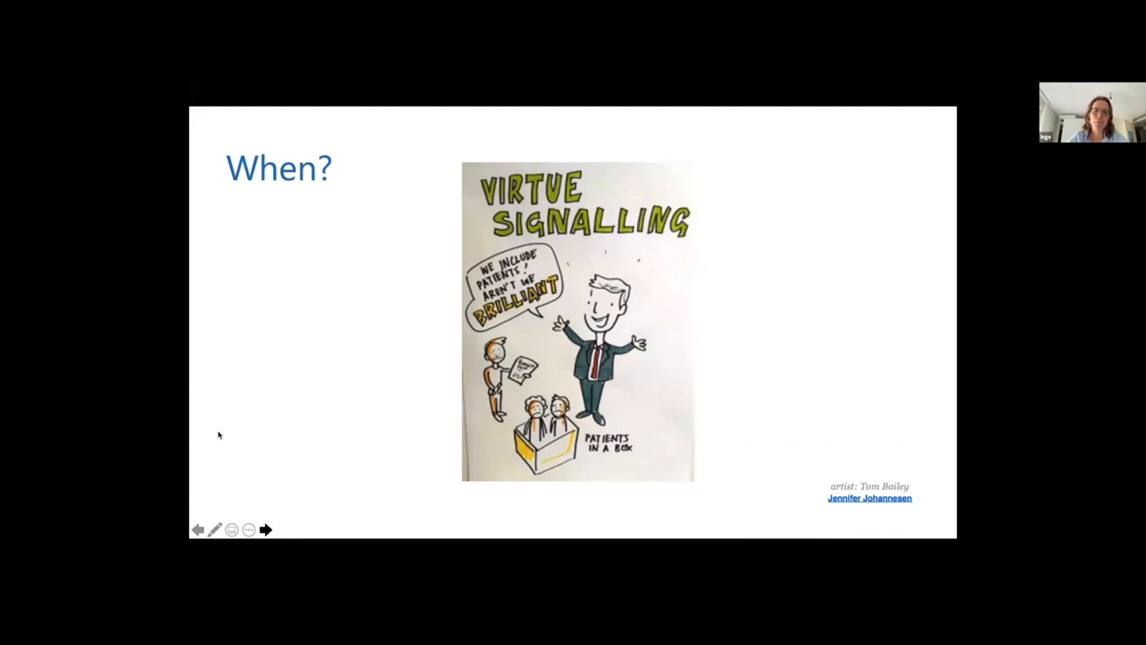
pyautogui.click(265, 530)
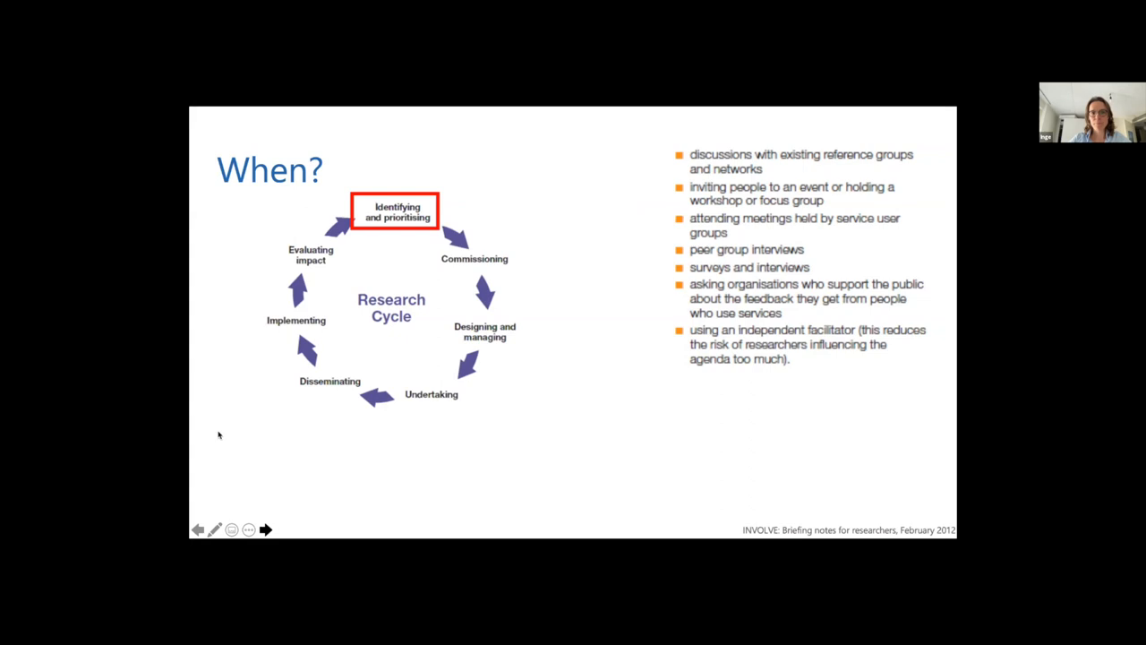
# Advance through Commissioning to the Designing and managing stage and its involvement tasks.
pyautogui.click(265, 530)
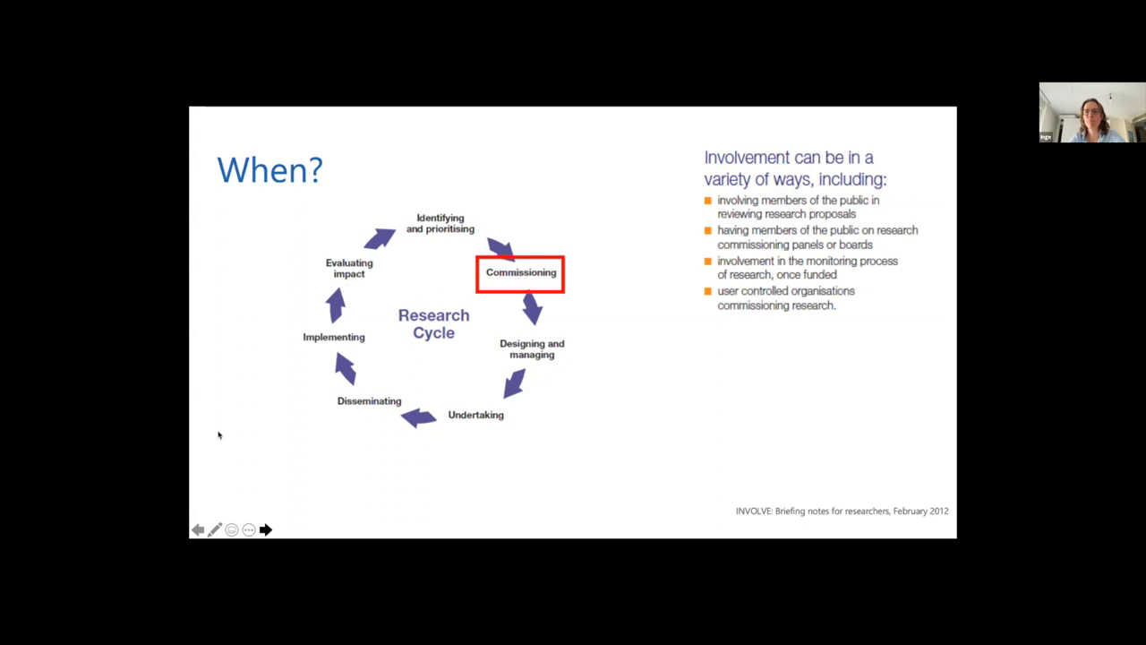
pyautogui.click(265, 530)
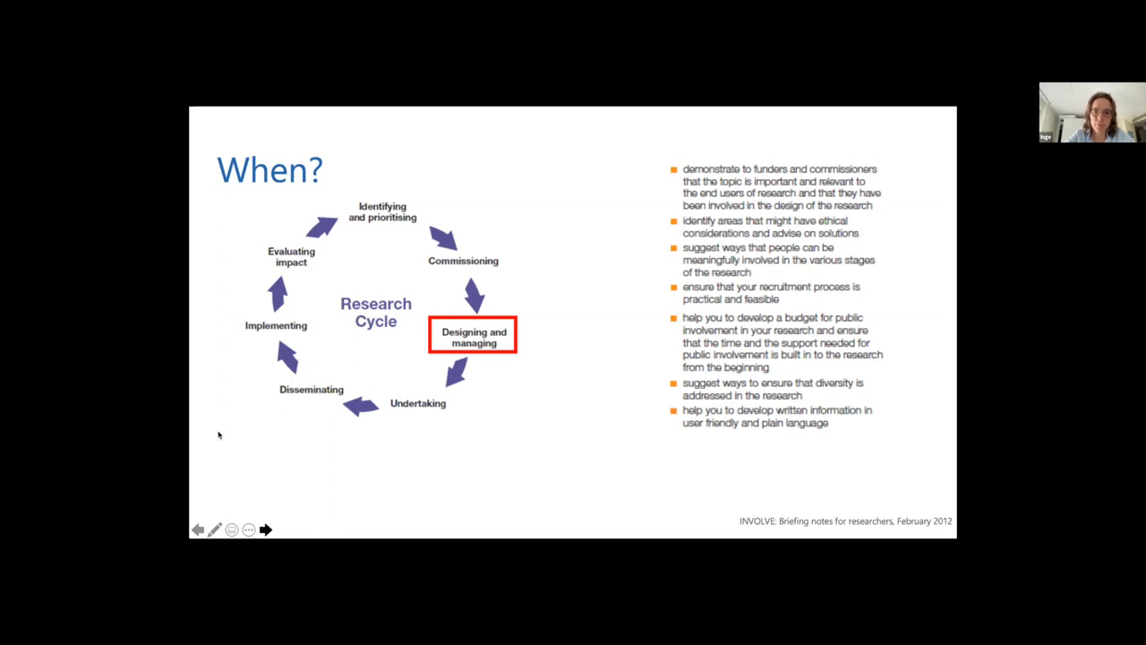
# Advance through Undertaking to the Disseminating stage and its list of sharing ideas.
pyautogui.click(265, 530)
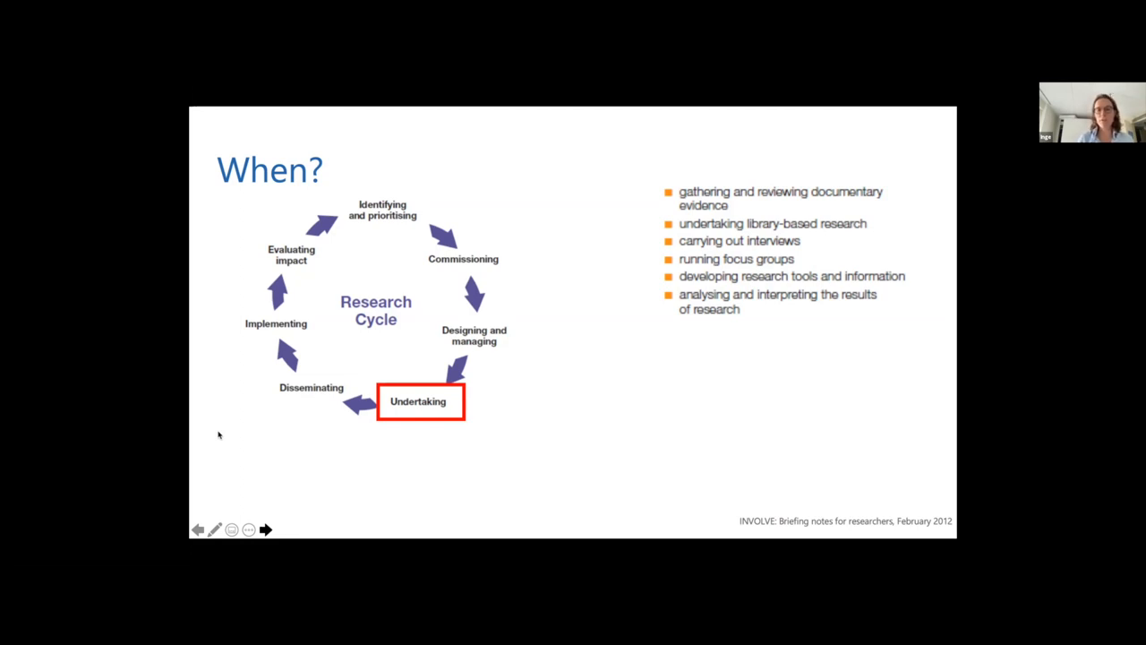
pyautogui.click(265, 530)
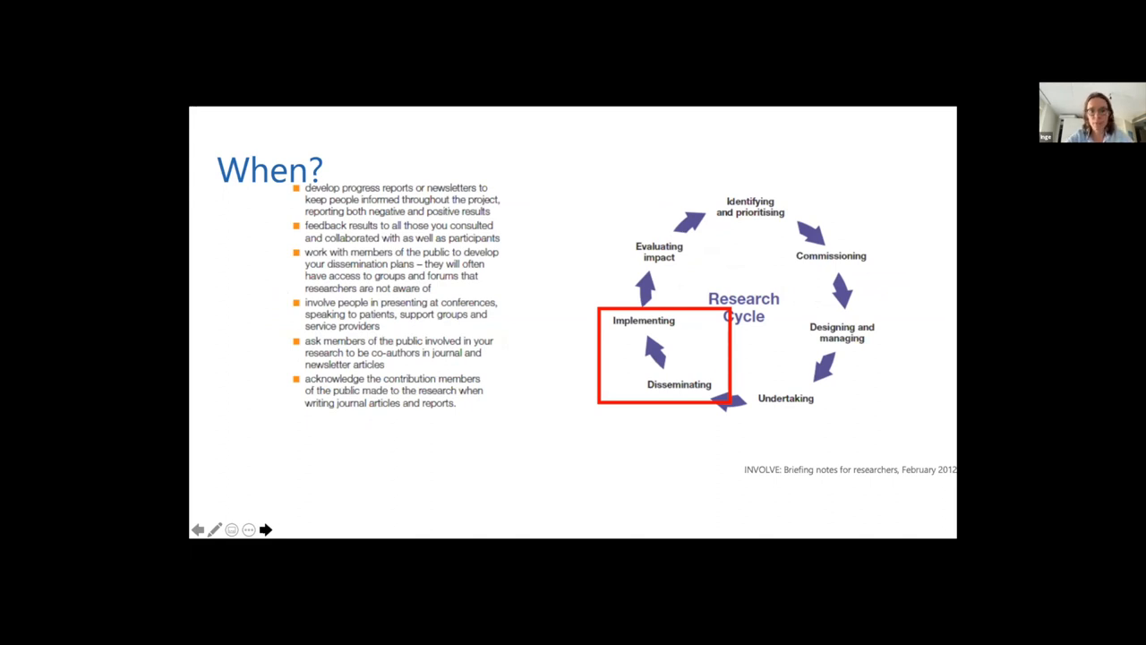
pyautogui.click(265, 531)
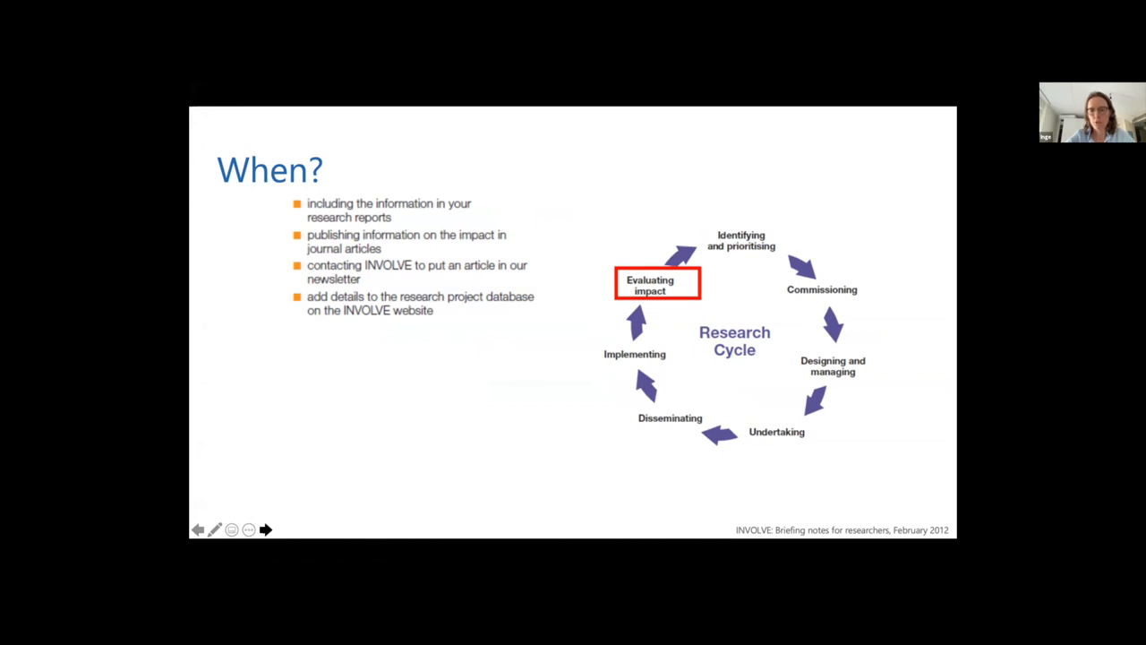
# Advance the slideshow from the When? research-cycle slide to the How? question-mark slide.
pyautogui.click(265, 530)
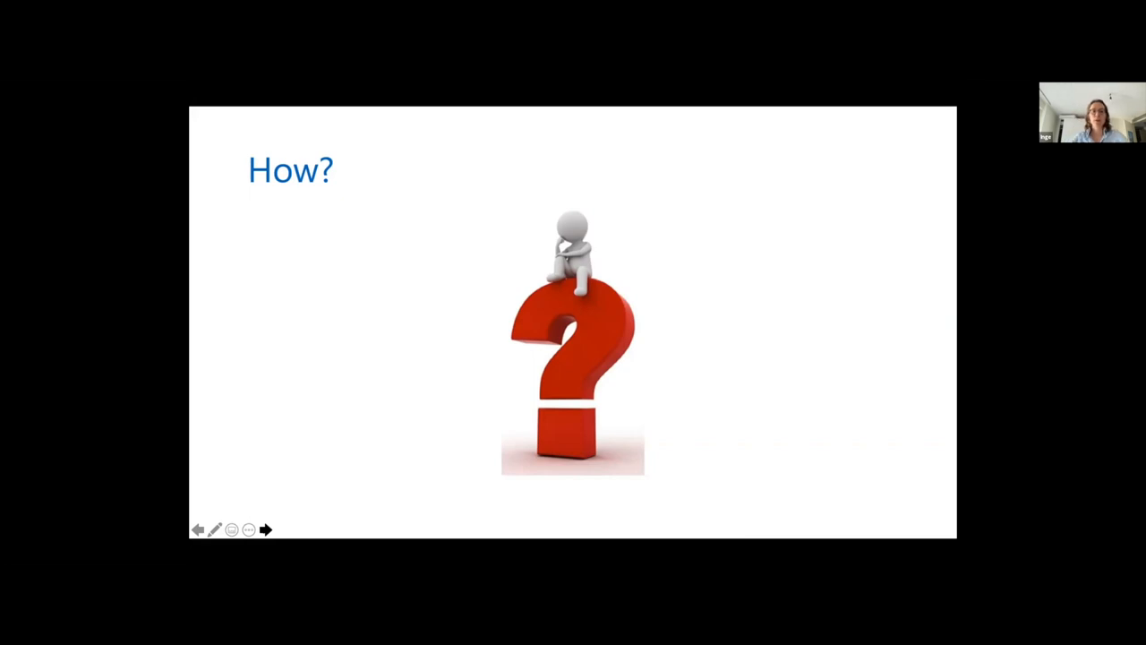
# Advance from the How? question-mark slide to the 'It is never too late' slide.
pyautogui.click(265, 530)
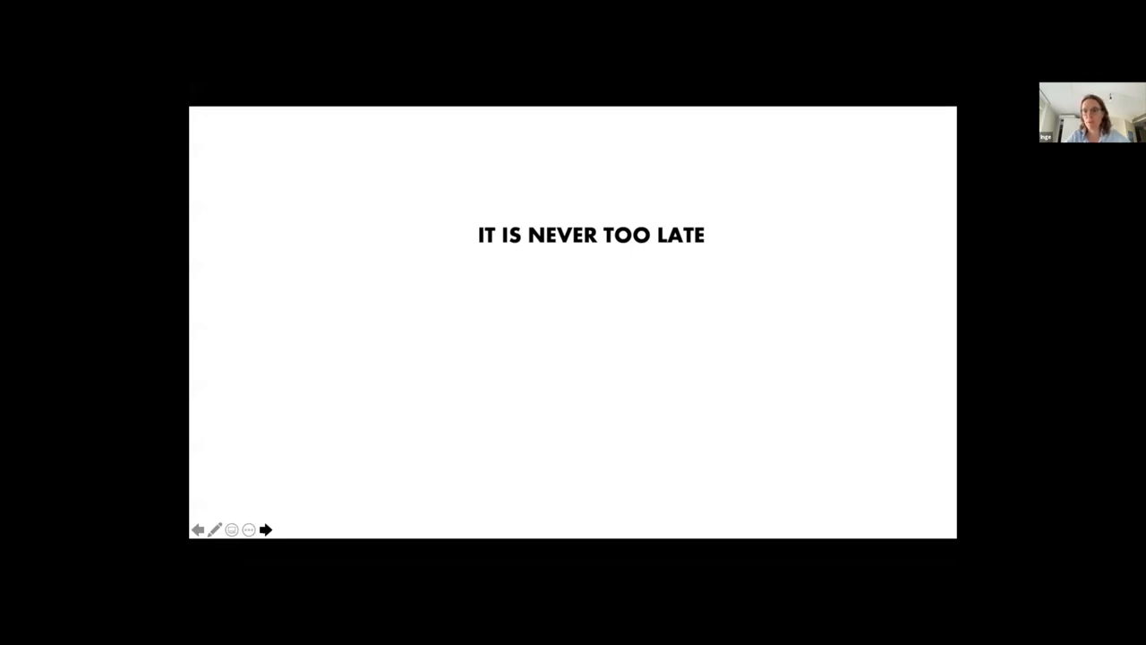
# Advance past 'It is really not that difficult!' to the participation ladder slide with Information highlighted.
pyautogui.click(265, 530)
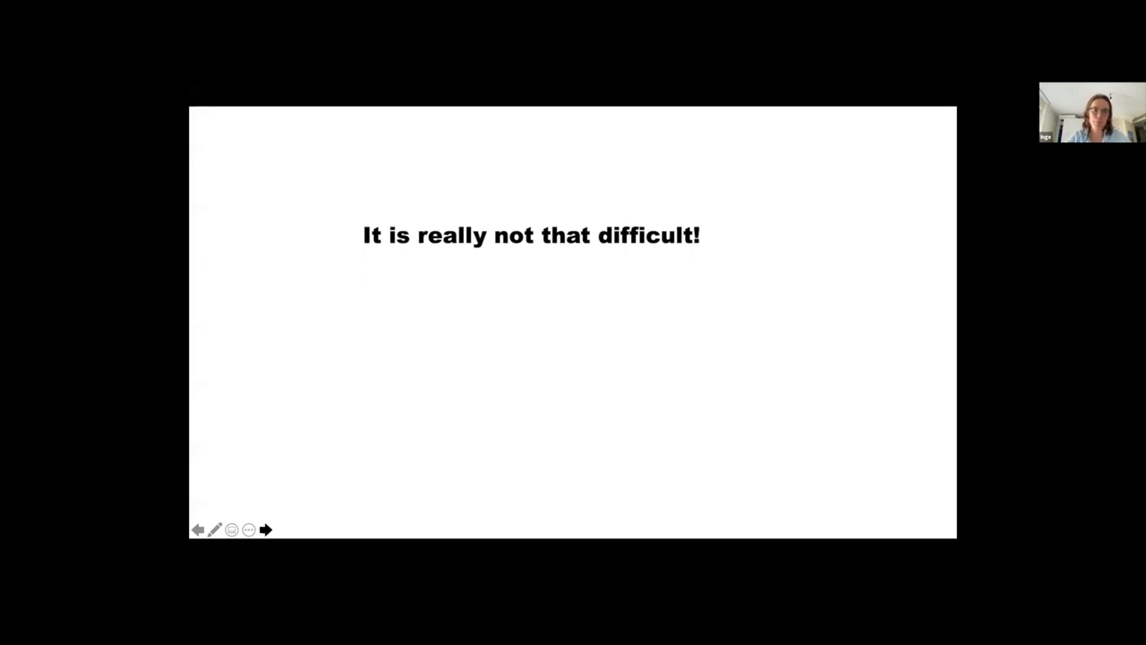
pyautogui.click(265, 530)
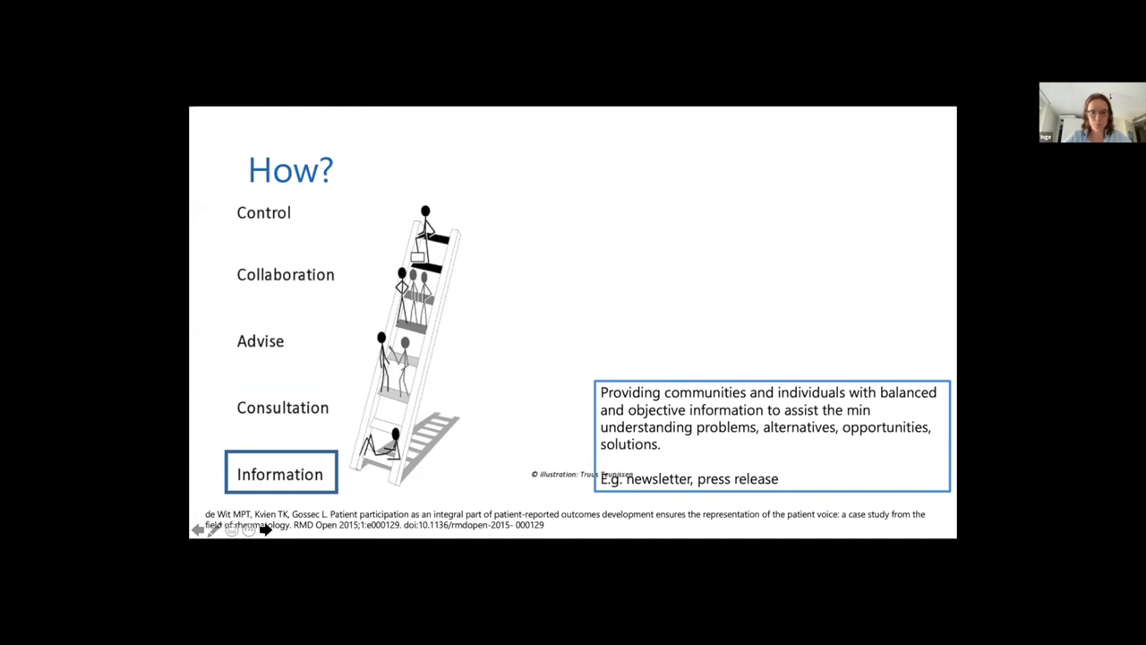
# Advance to the How? Who? cartoon slide about selected patients.
pyautogui.click(265, 529)
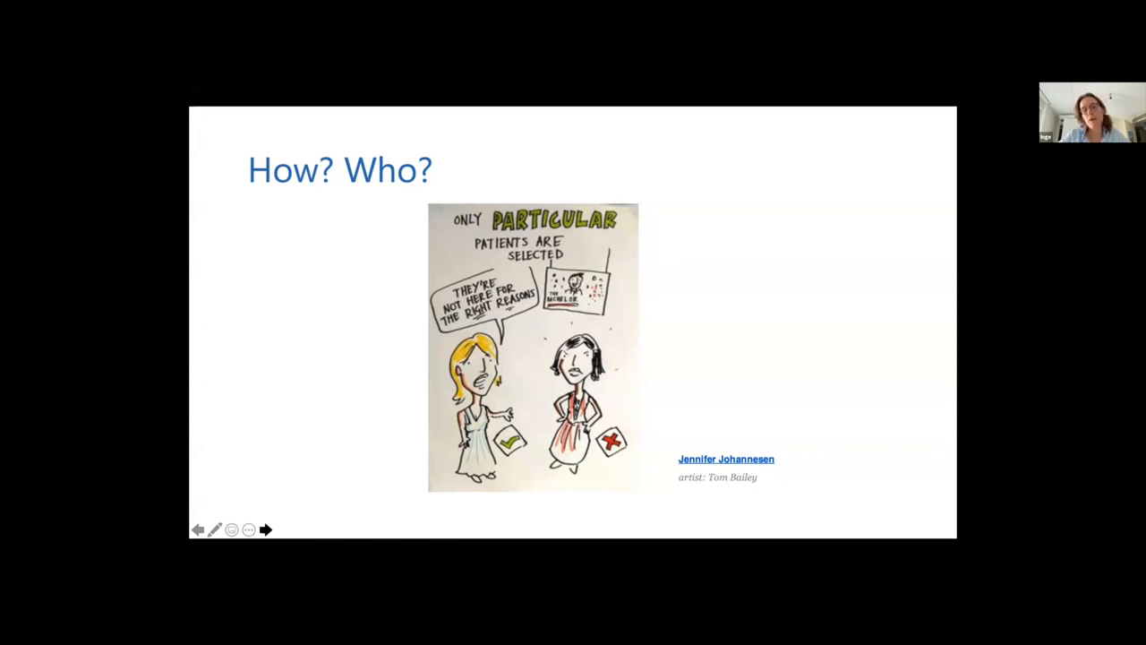
# Advance to the Patiëntenfederatie Nederland logo slide.
pyautogui.click(265, 530)
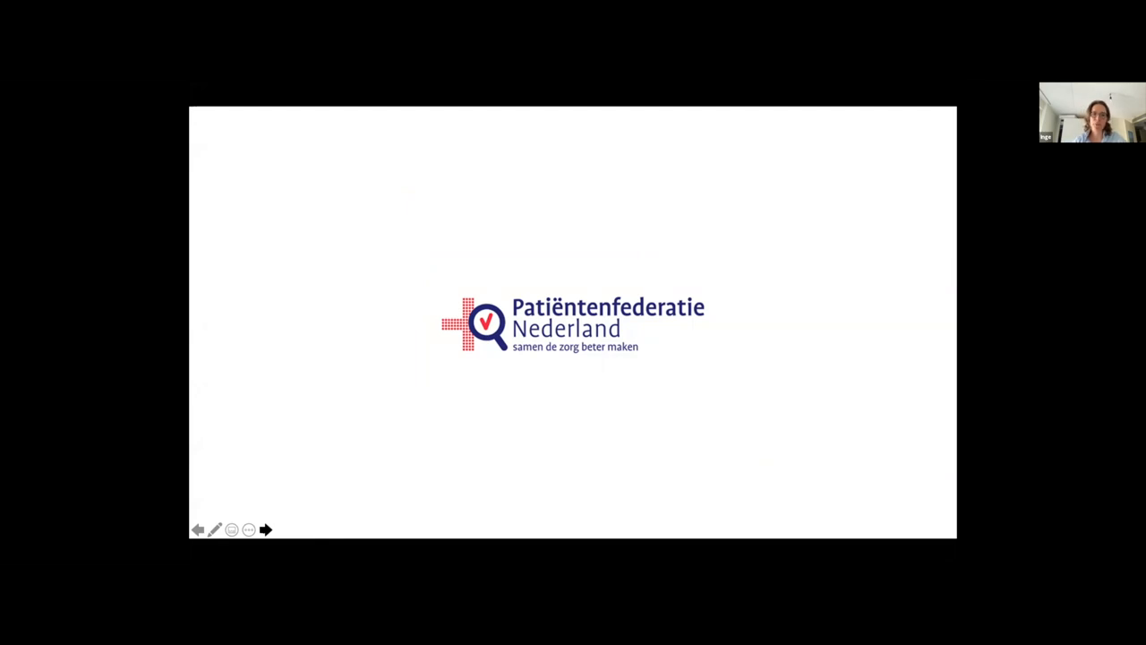
# Show the Peopleinresearch.org slide, briefly revisiting the Patiëntenfederatie slide before returning.
pyautogui.click(265, 530)
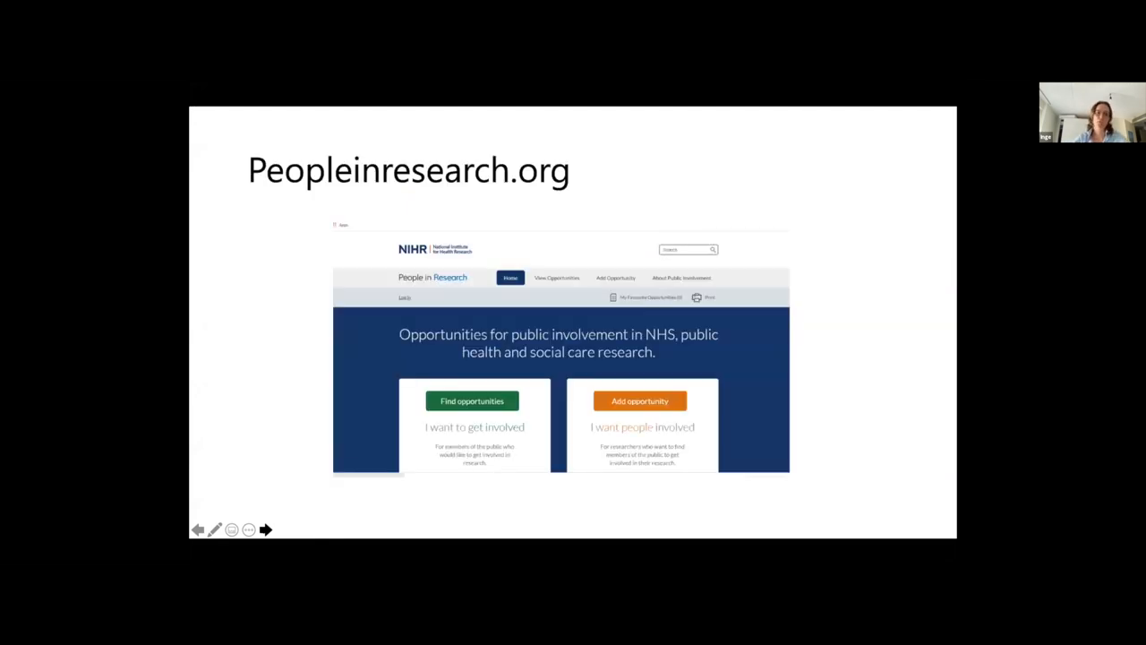
pyautogui.click(265, 530)
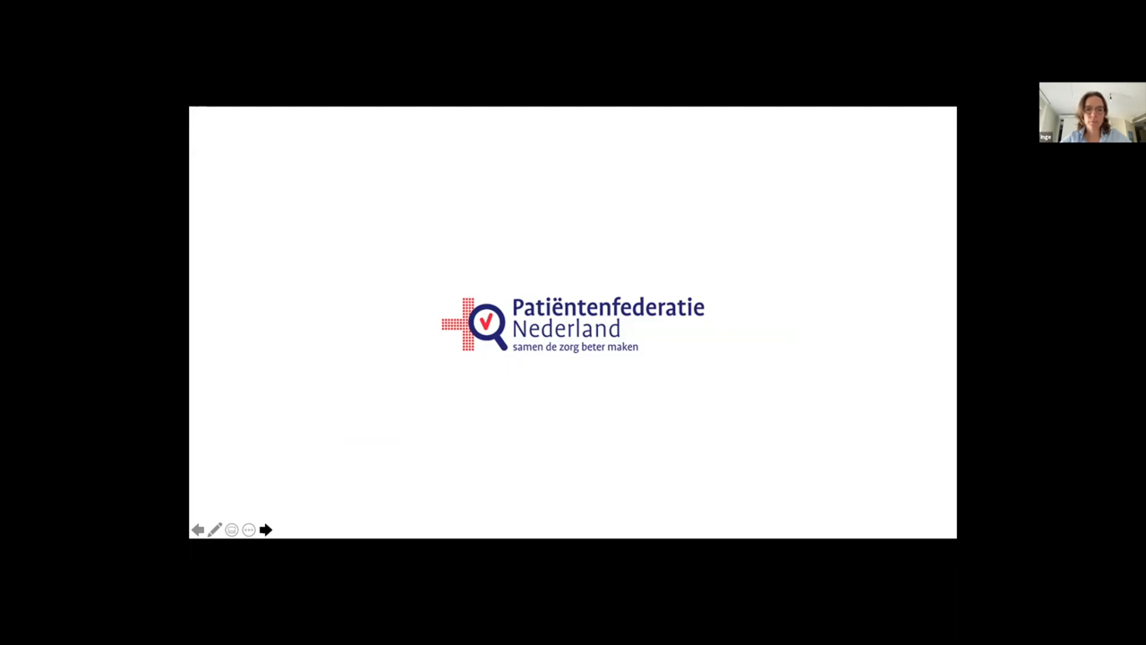
pyautogui.click(265, 530)
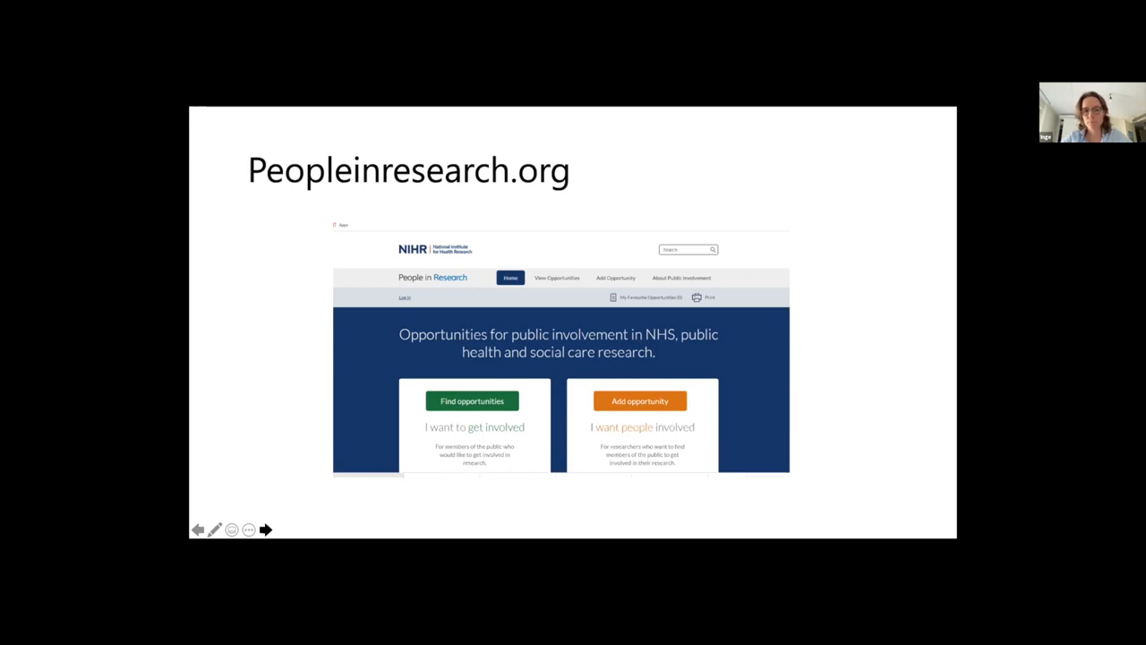
# Advance through the Participatiekompas and Cochrane slides to the How? Participatiehuis webpage slide.
pyautogui.click(265, 530)
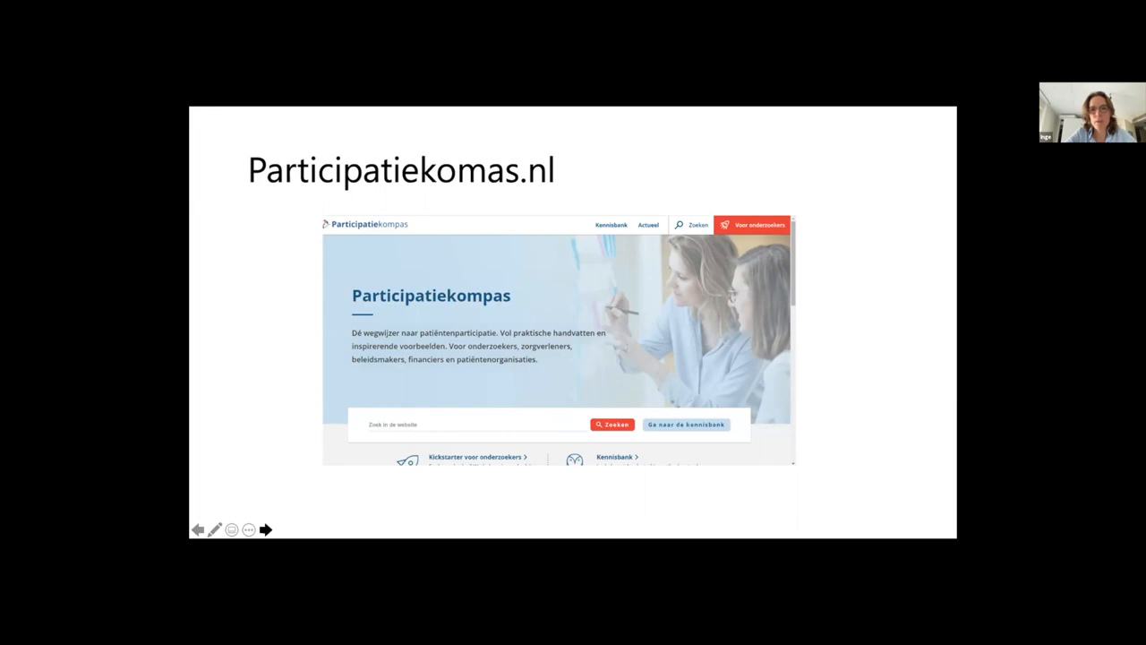
pyautogui.click(265, 530)
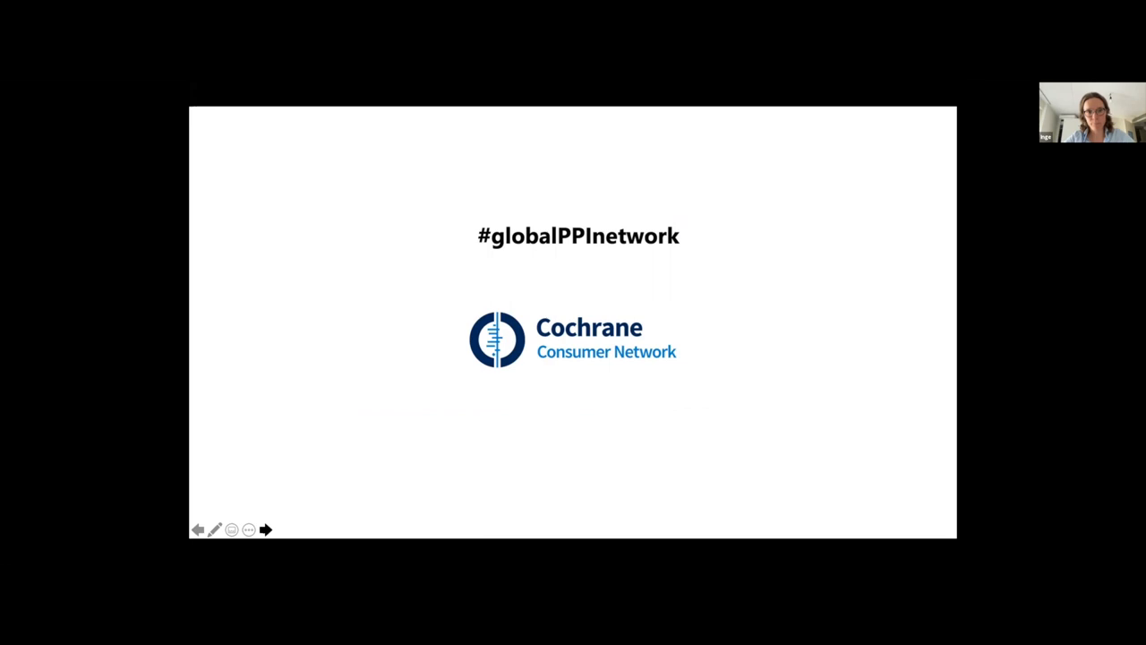
pyautogui.click(265, 530)
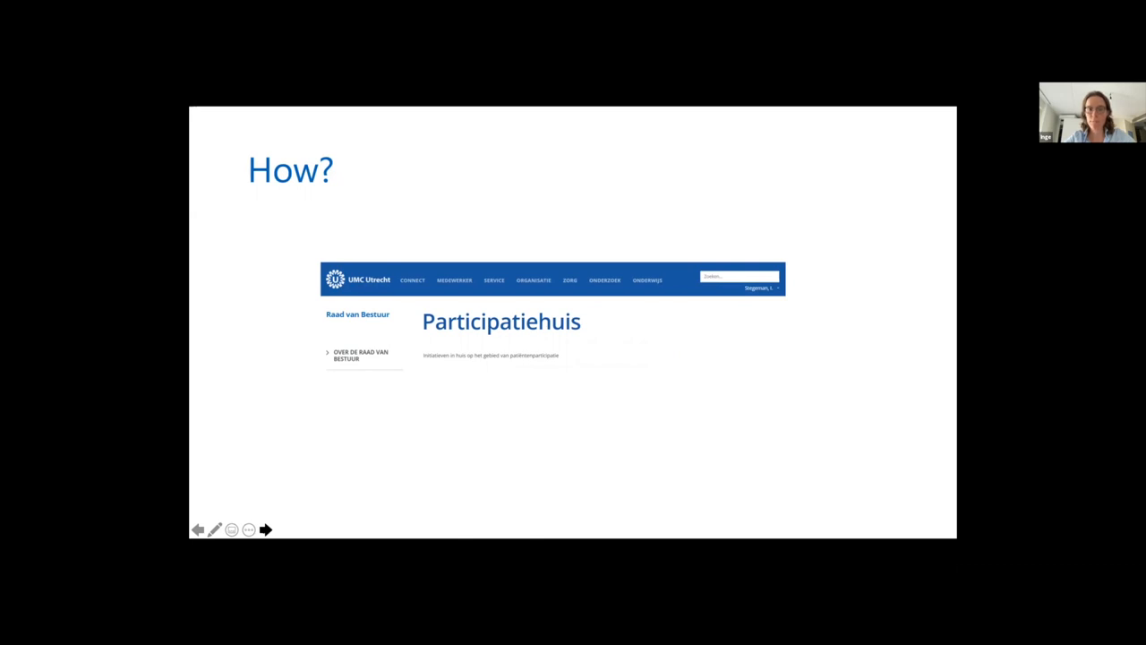
# Reveal the participation matrix and drawings, then move to the participatiematrix bullet slide.
pyautogui.click(265, 530)
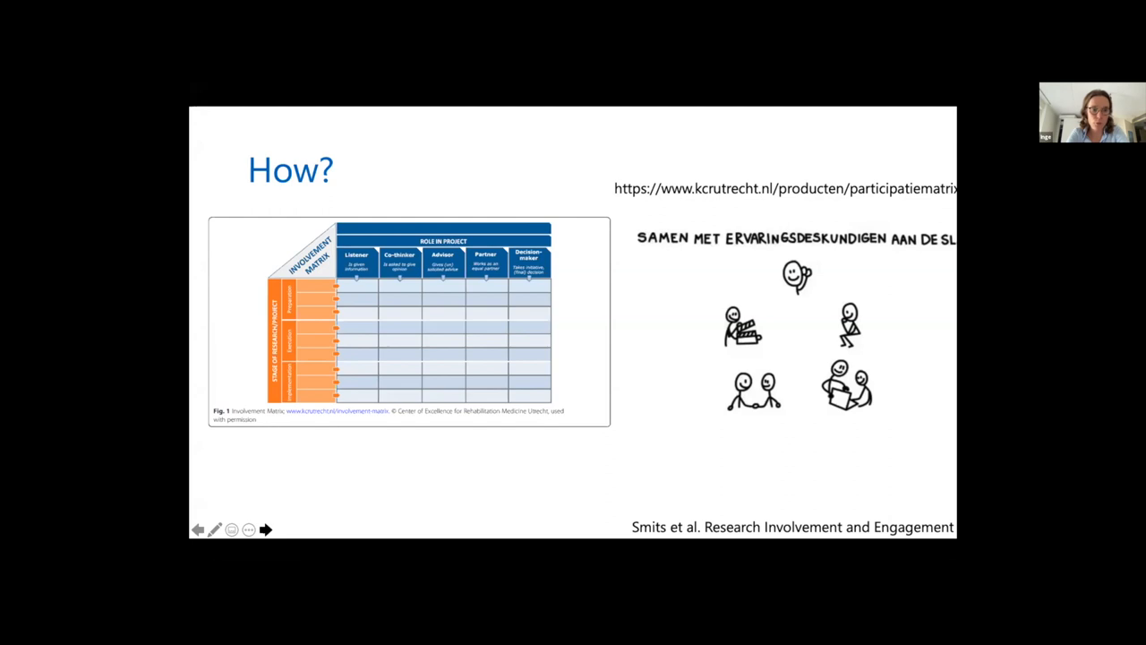
pyautogui.click(265, 530)
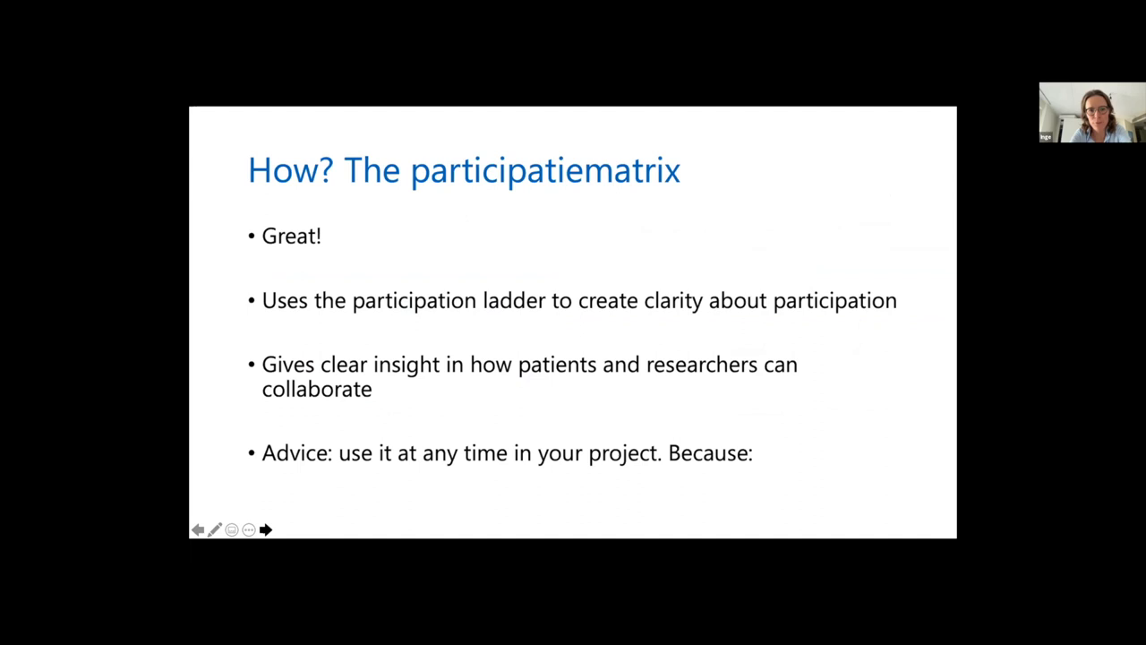
# Advance past 'It is never too late' to the Symposium? Conference? Talk? Patients Included slide.
pyautogui.click(265, 530)
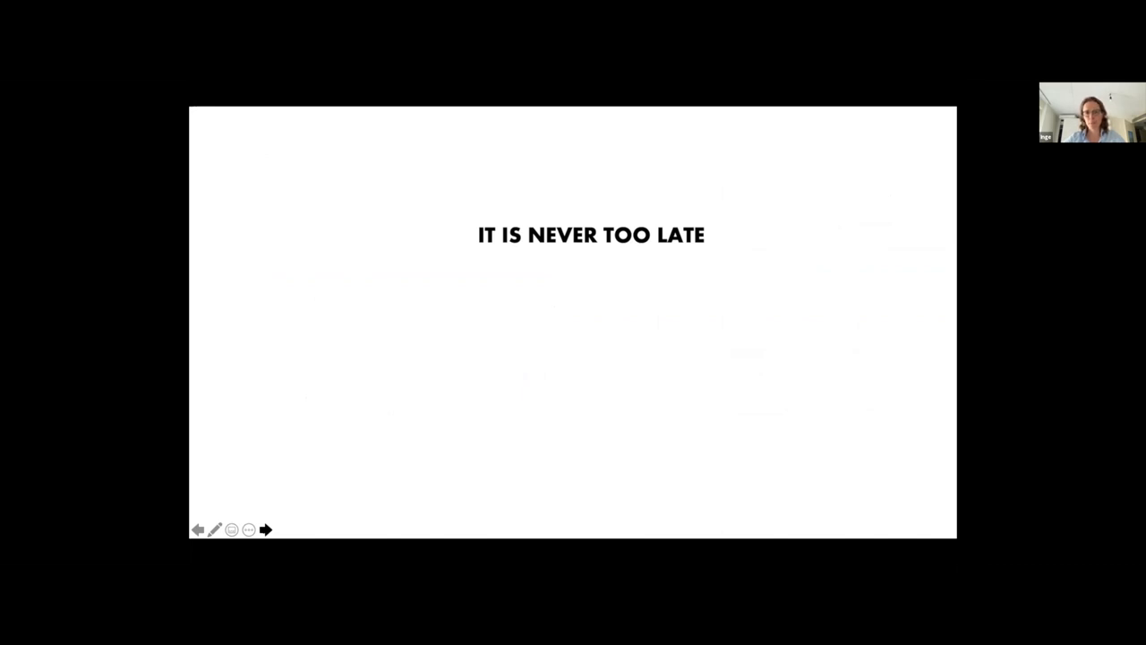
pyautogui.click(265, 530)
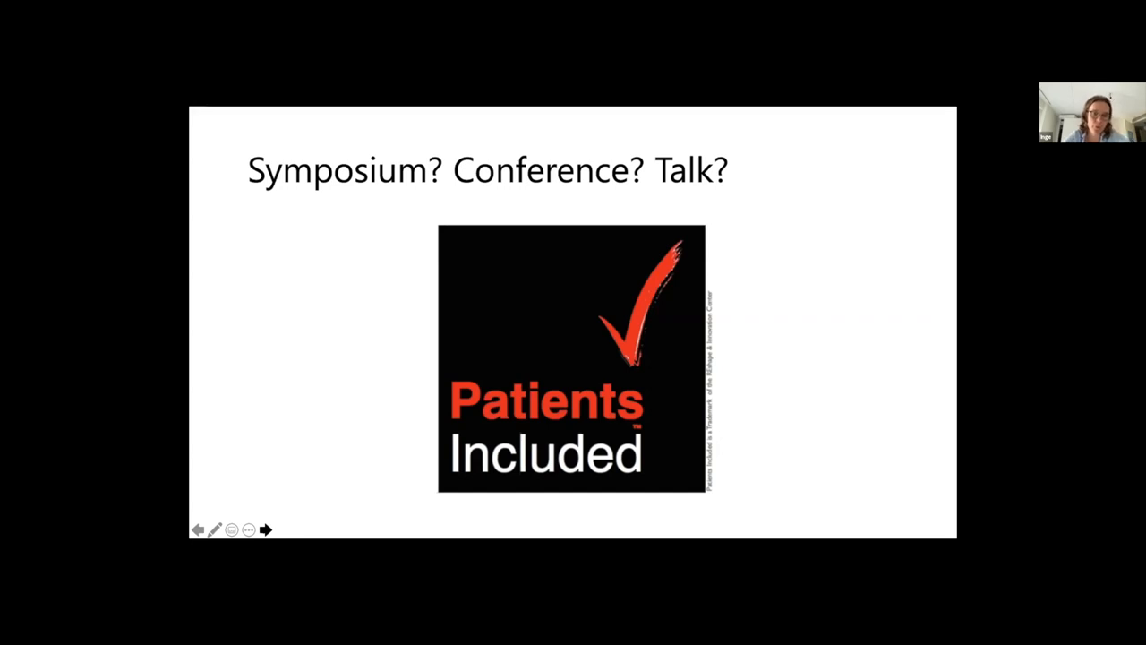
# Advance through the Plain Language Summaries slide to the Cochrane MECIR standards cover.
pyautogui.click(265, 530)
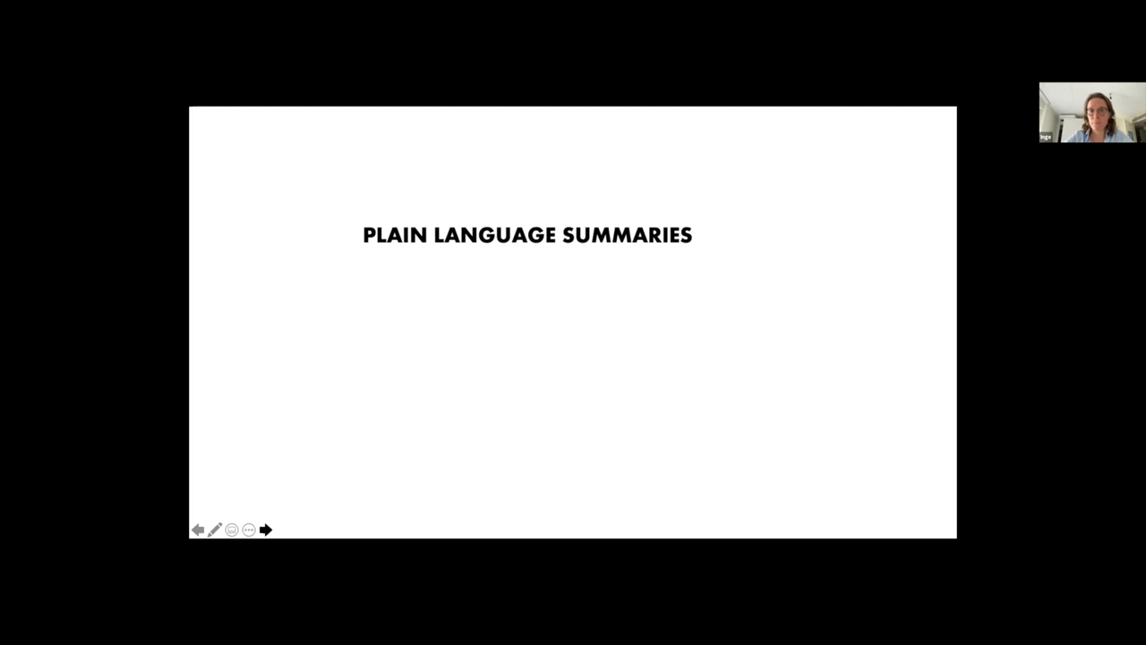
pyautogui.click(265, 530)
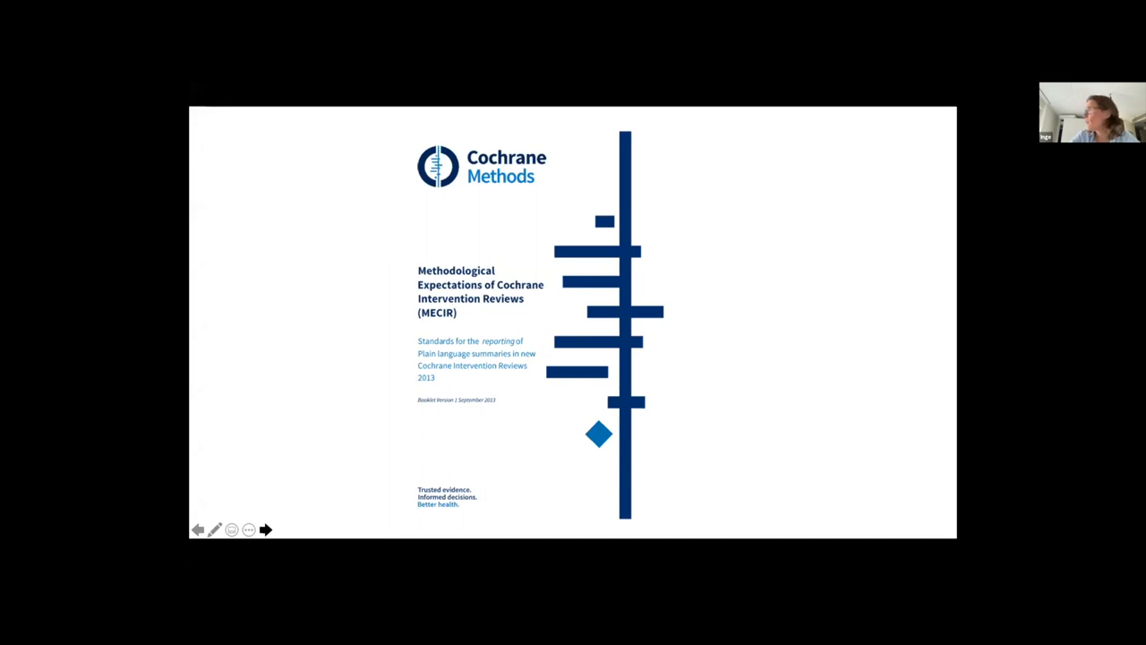
# Advance the slideshow to the 'Not available at the journal of your choice? Do it yourself!' slide.
pyautogui.click(265, 530)
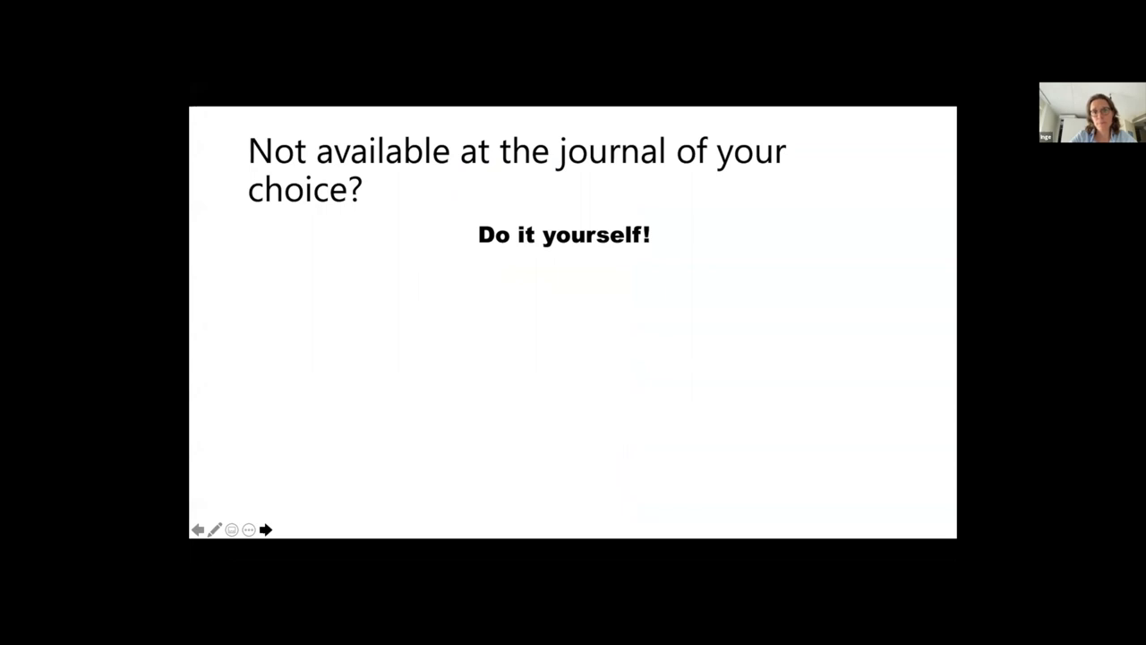
# Advance to the question-mark slide with the patients-and-researchers round-table cartoon.
pyautogui.click(266, 530)
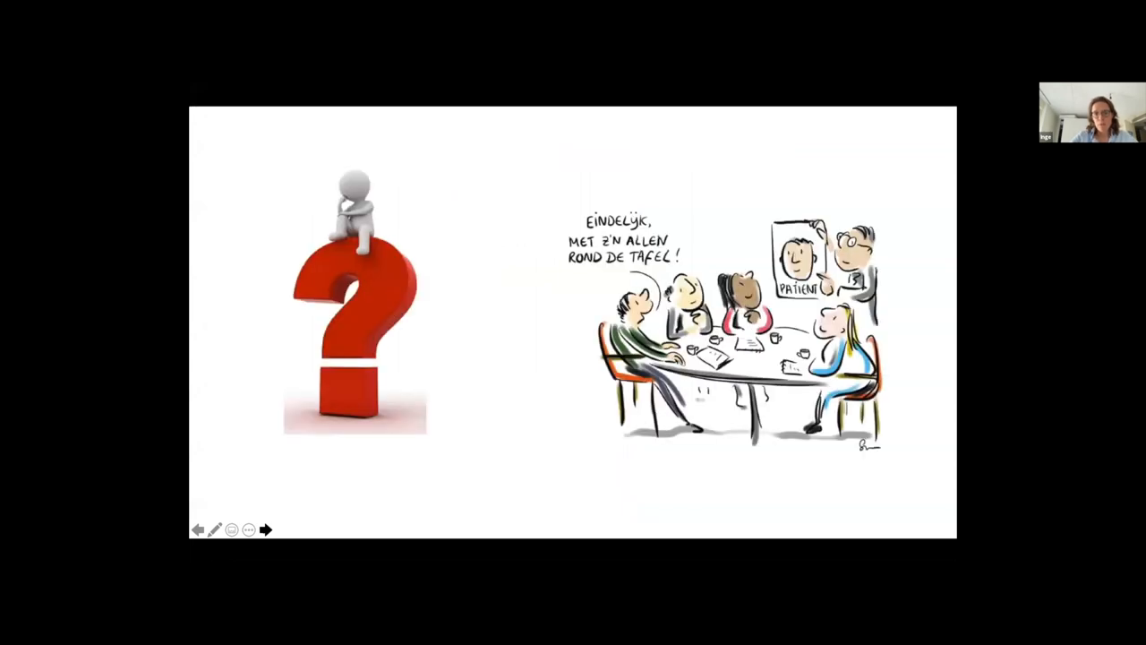